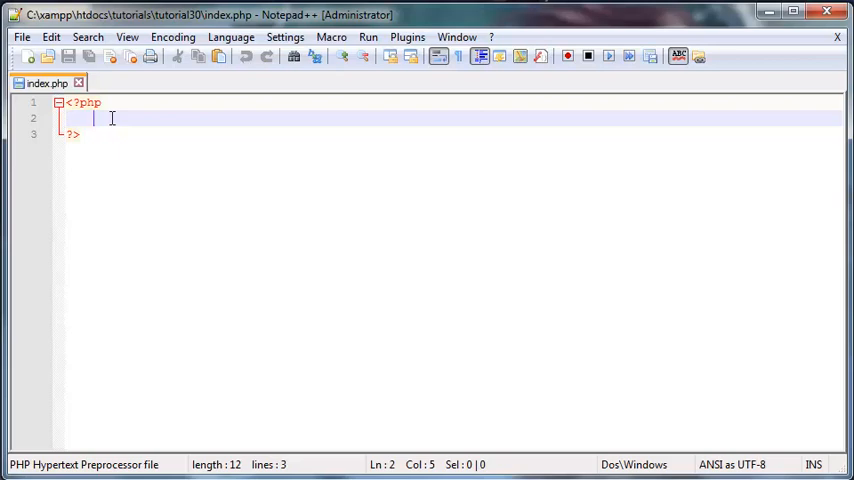
type("$array[1]")
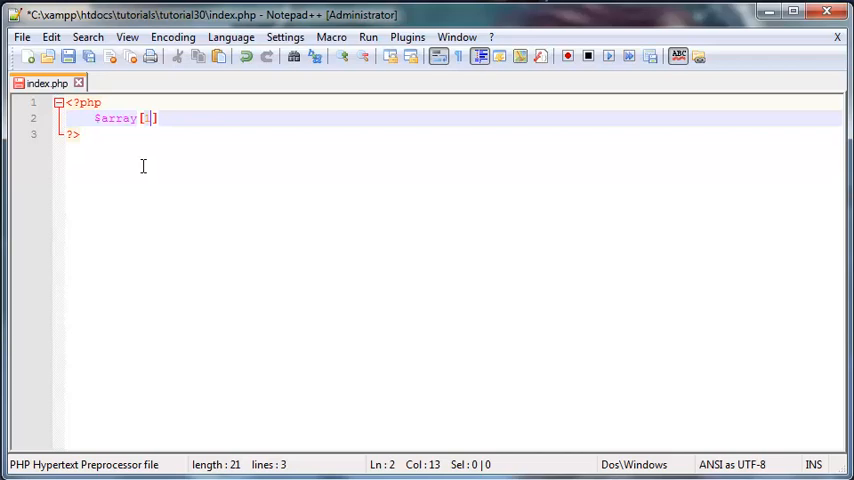
type("'Kyle'")
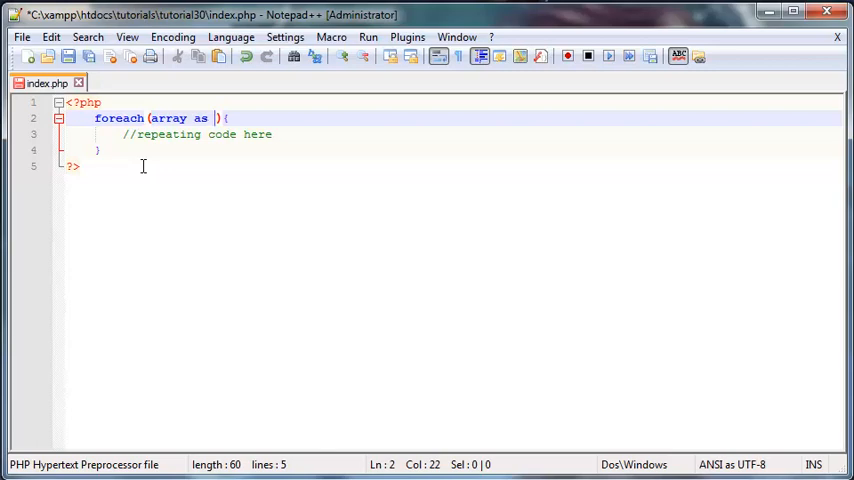
type("$key => $val")
type("$normal_array = array('Sandra','Courtney','Samantha');")
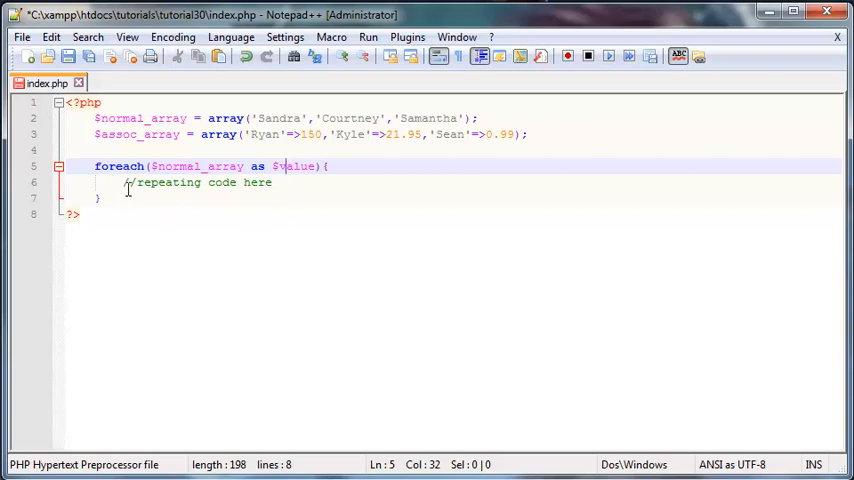
type("echo 'Value : '.$va")
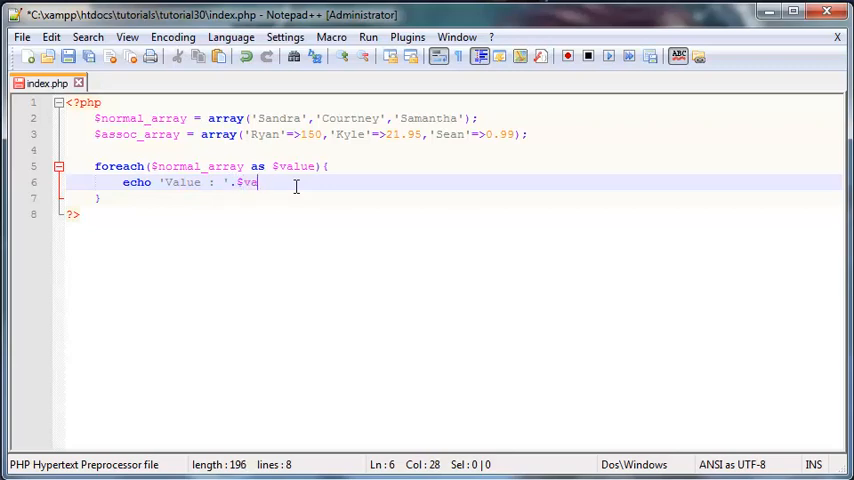